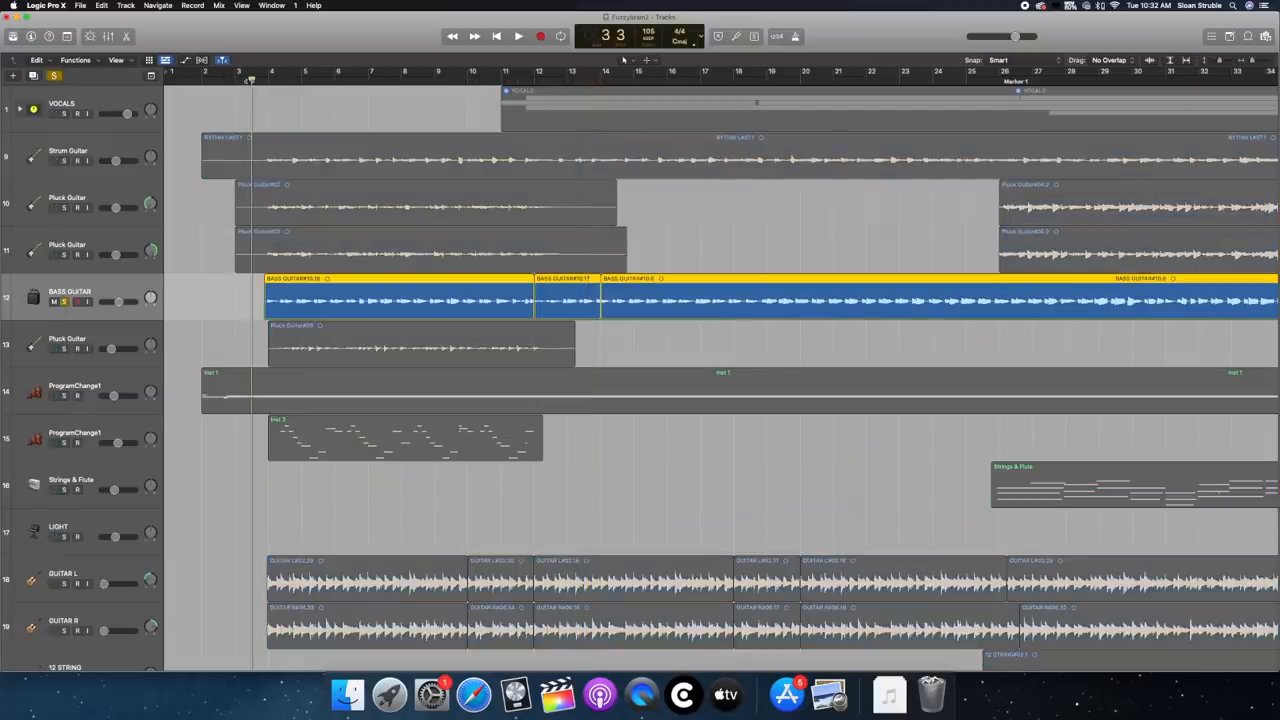
# Start playback of the multitrack arrangement to audition the bass guitar regions
pyautogui.click(518, 36)
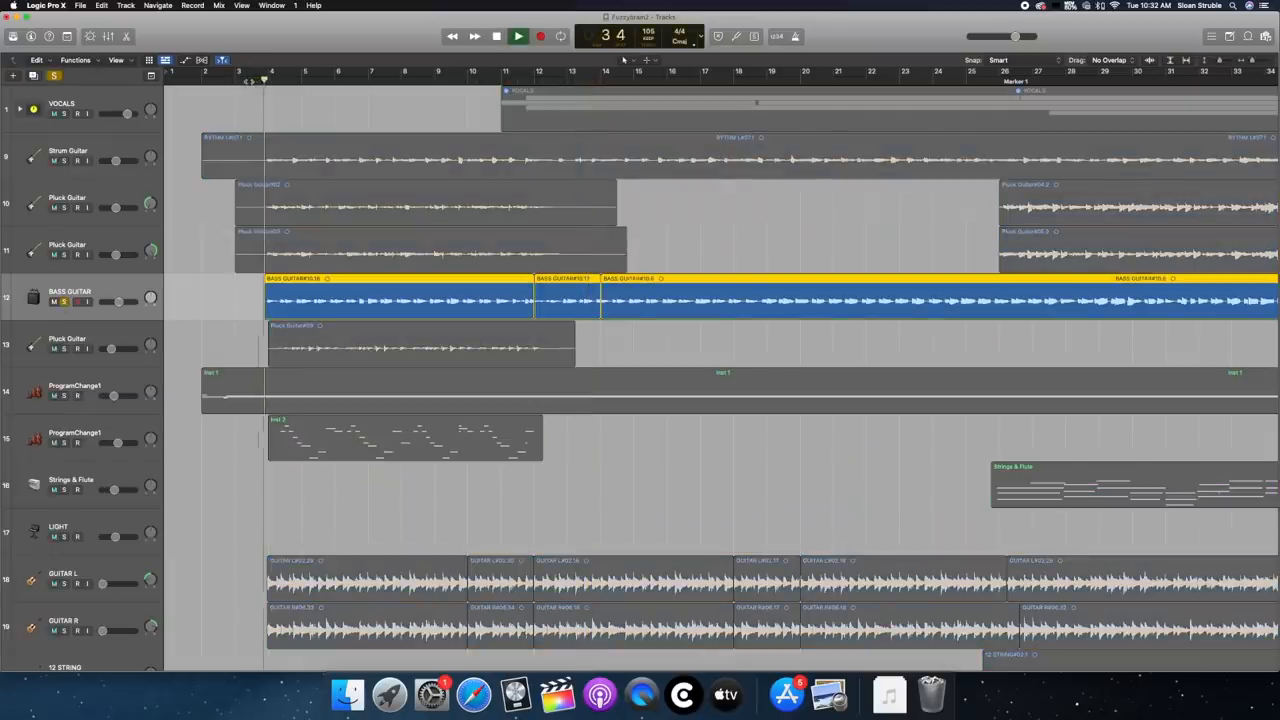